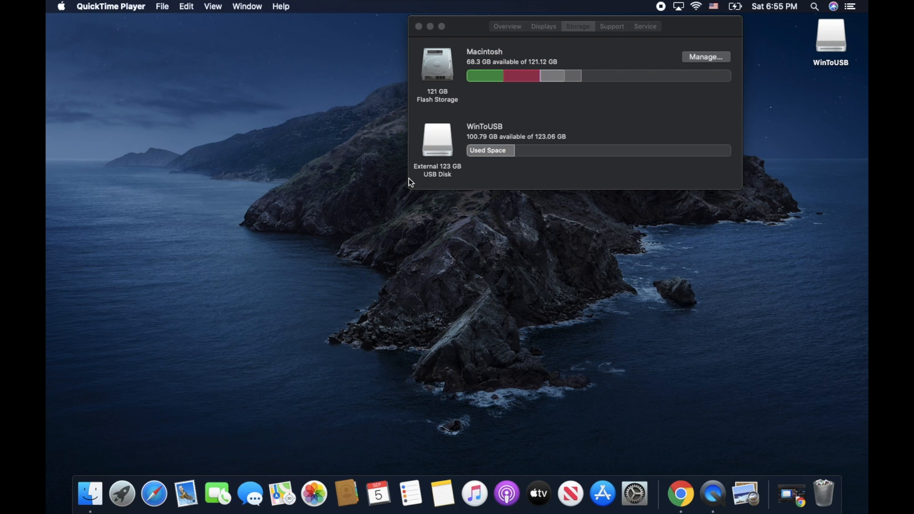
mouse_move(310, 281)
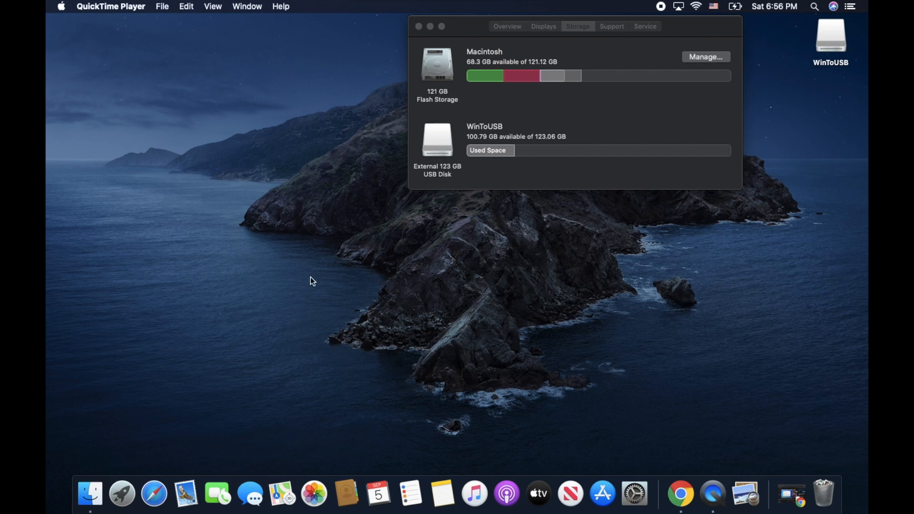
mouse_move(313, 237)
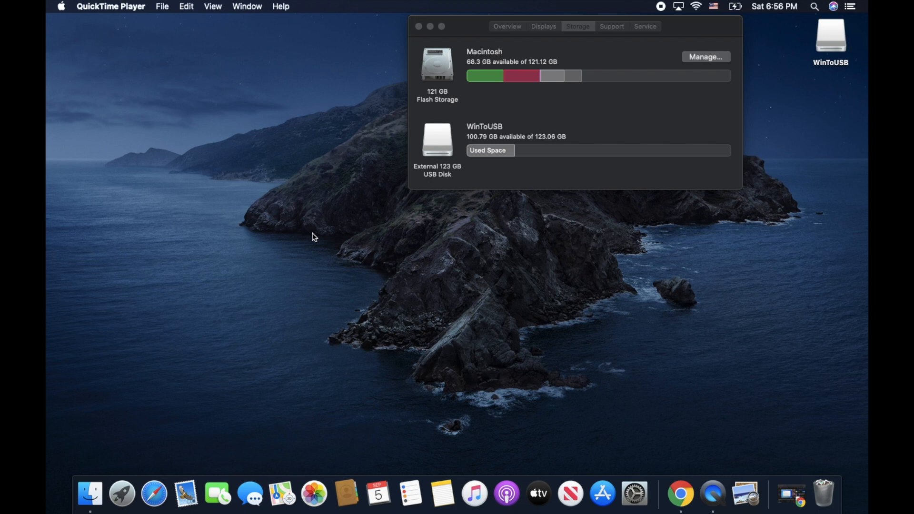
mouse_move(829, 43)
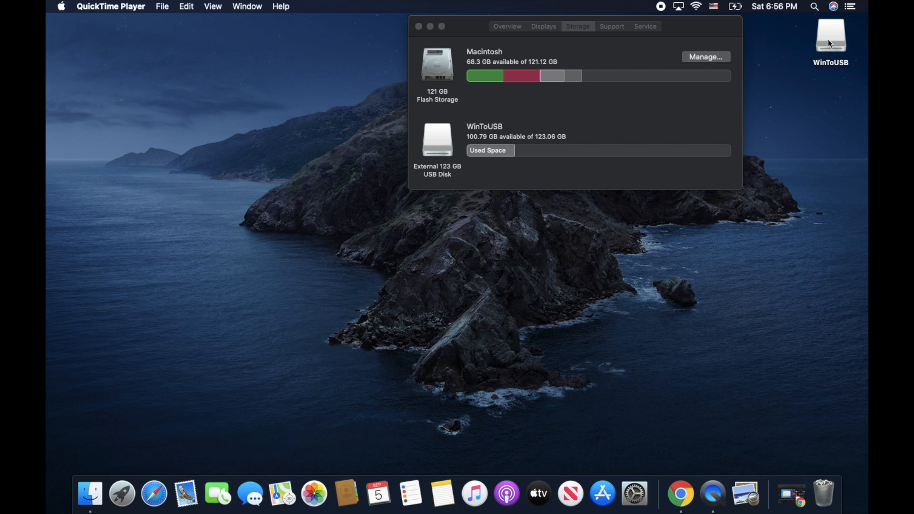
mouse_move(443, 152)
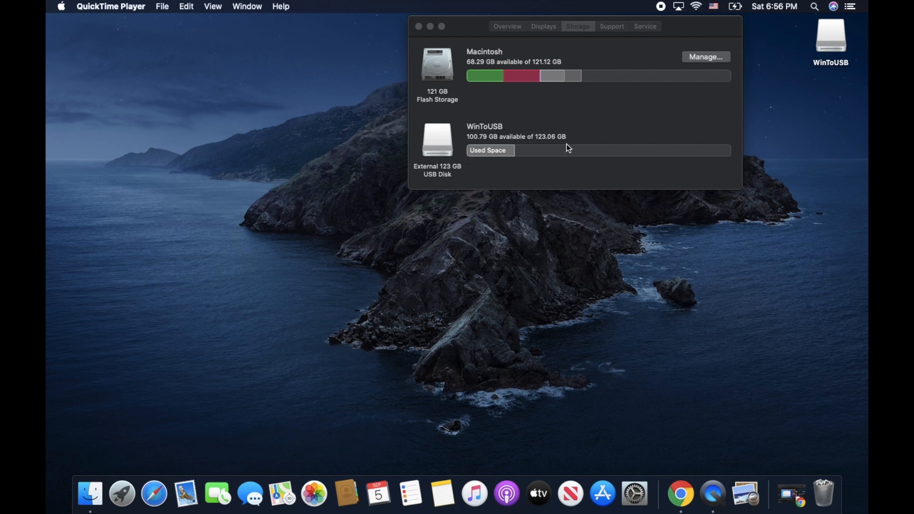
mouse_move(541, 191)
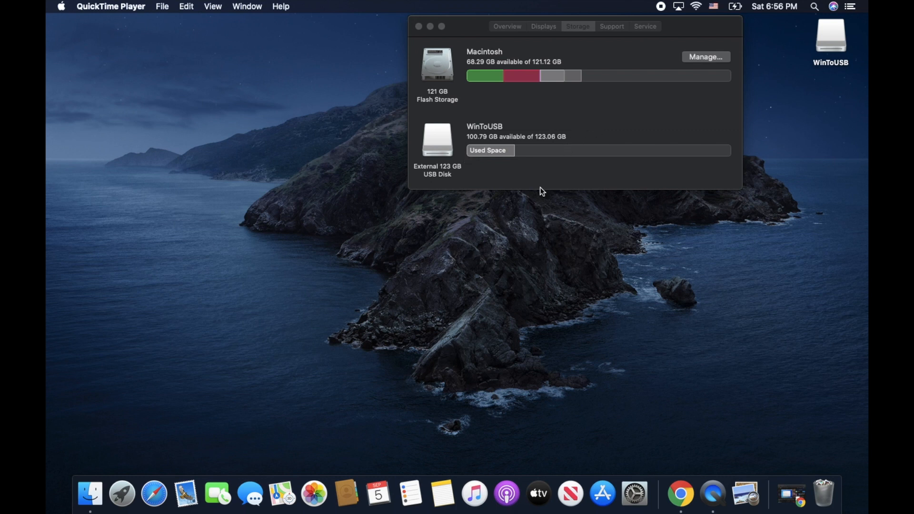
mouse_move(679, 493)
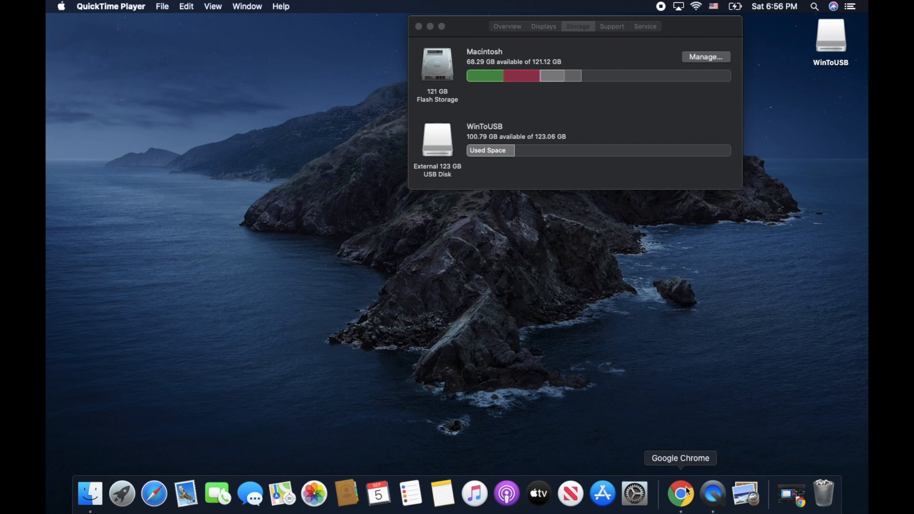
Step: Browse the WinToUSB drive's home and Downloads folders from Finder, then close them
click(679, 492)
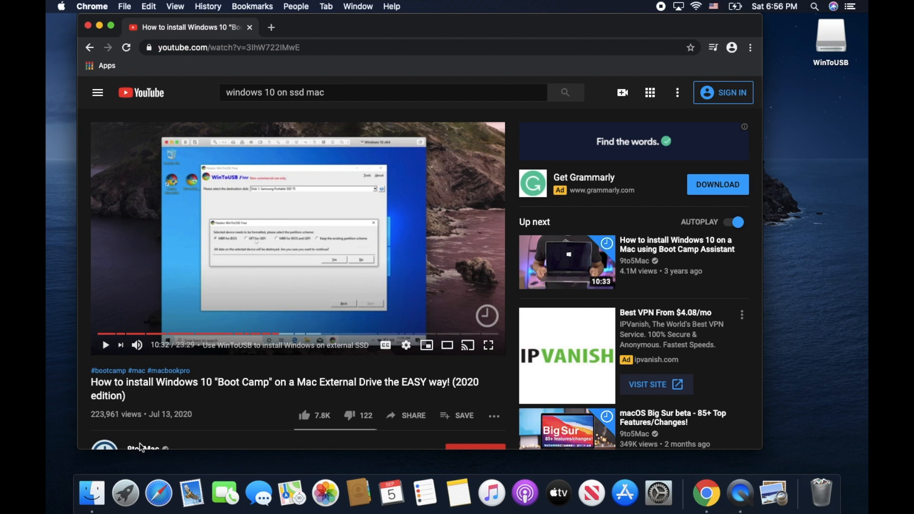
mouse_move(253, 407)
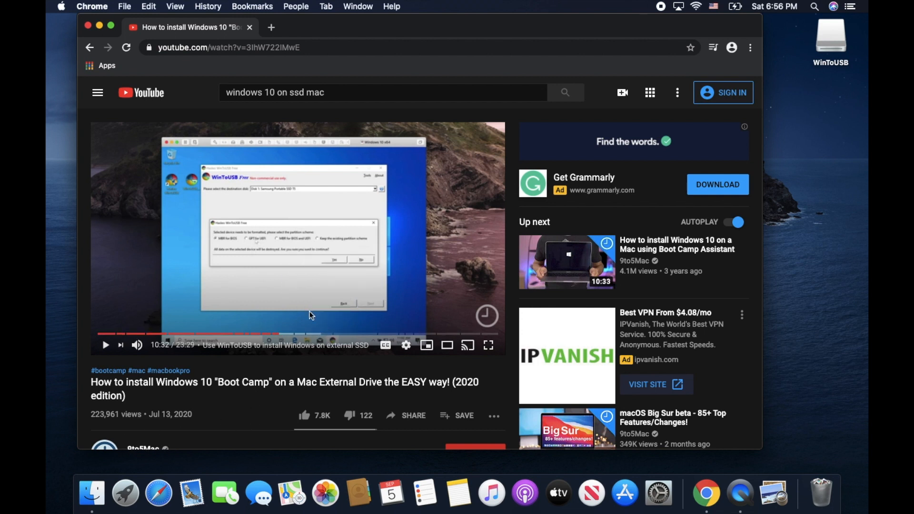
mouse_move(226, 377)
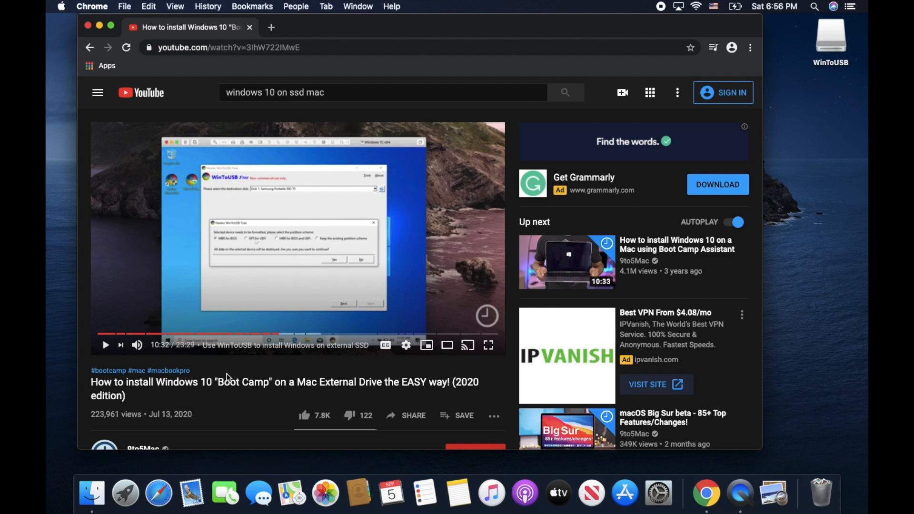
mouse_move(231, 268)
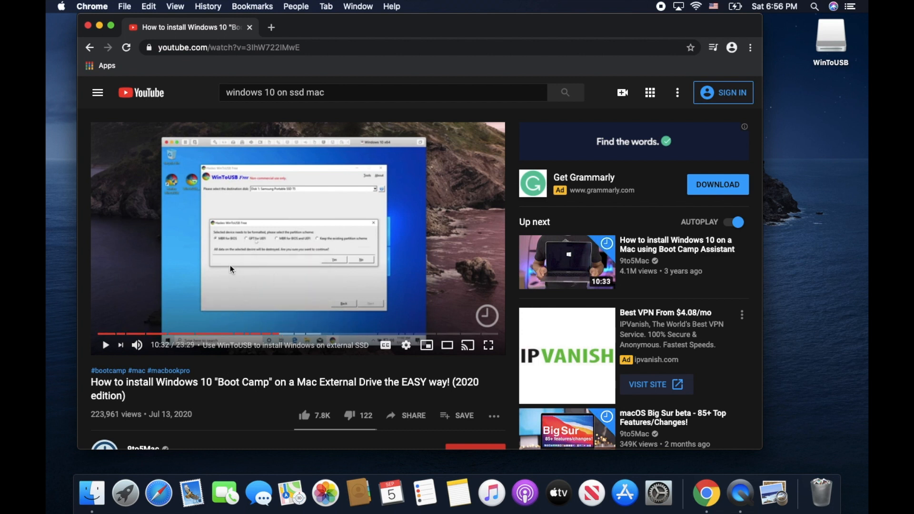
mouse_move(261, 243)
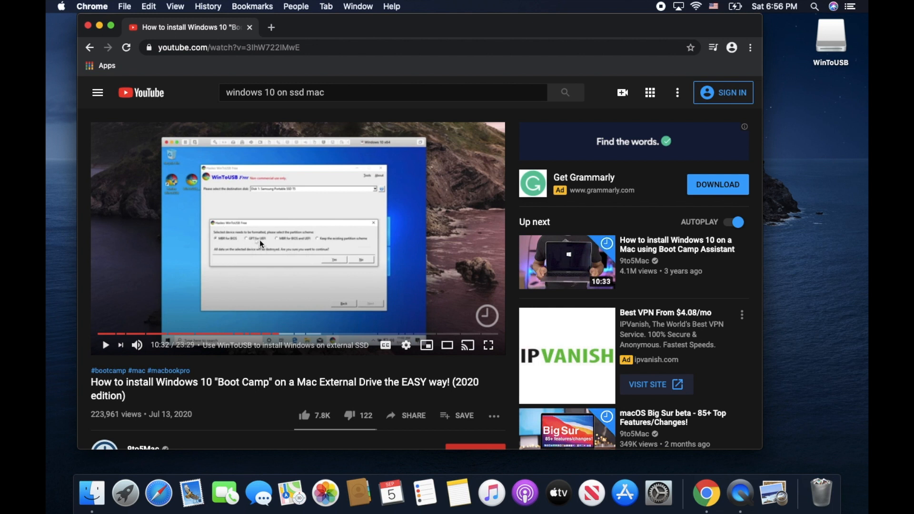
mouse_move(253, 241)
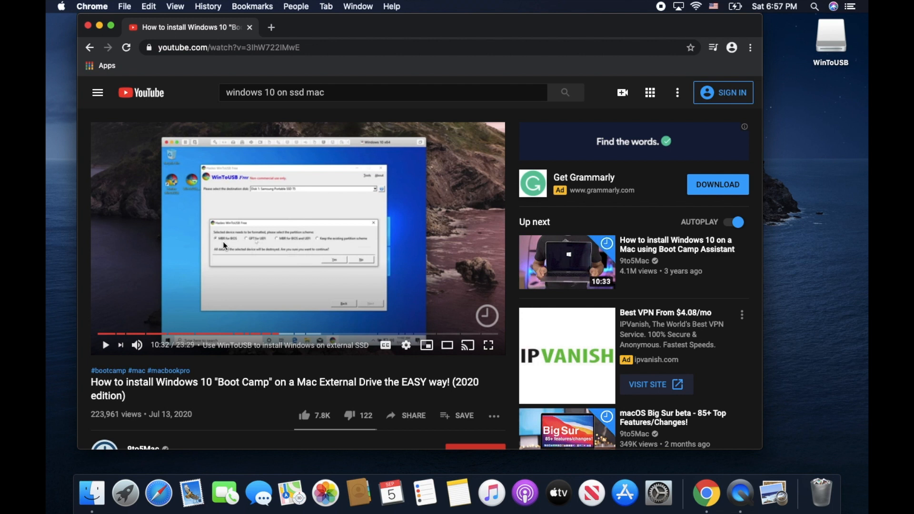
mouse_move(285, 301)
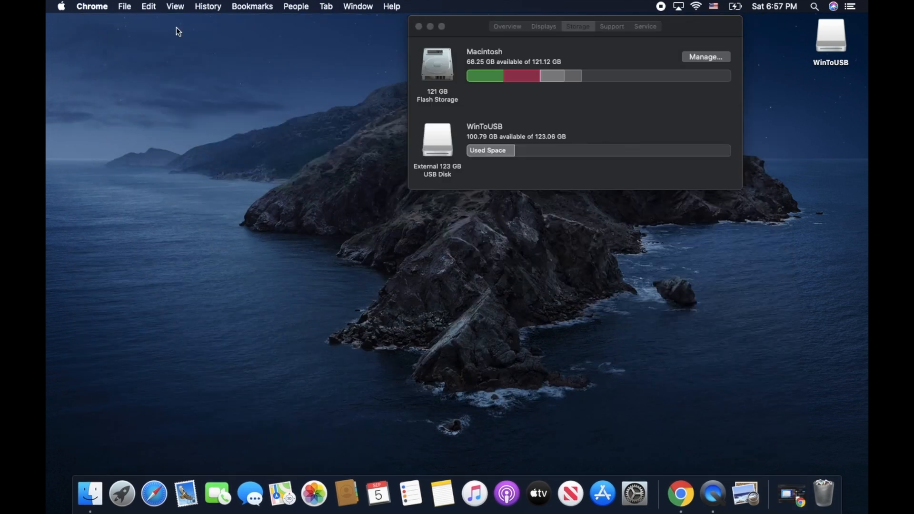
click(829, 36)
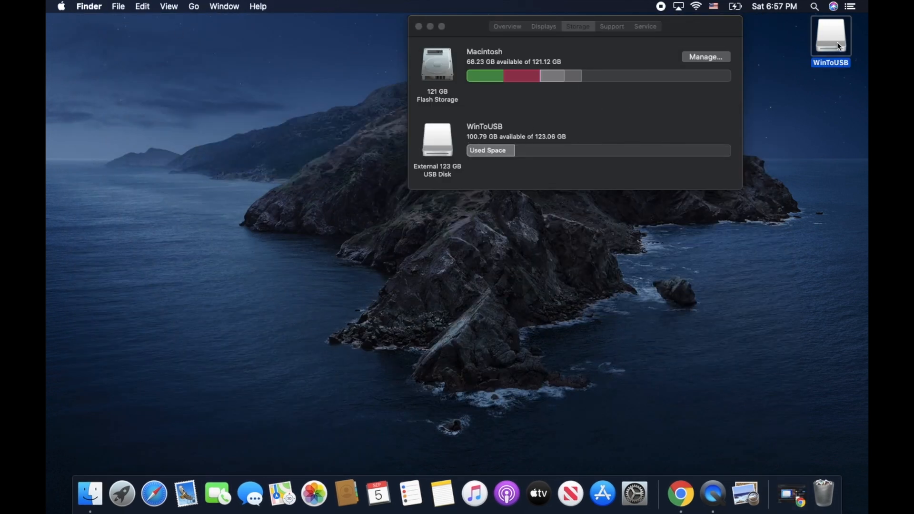
double_click(830, 35)
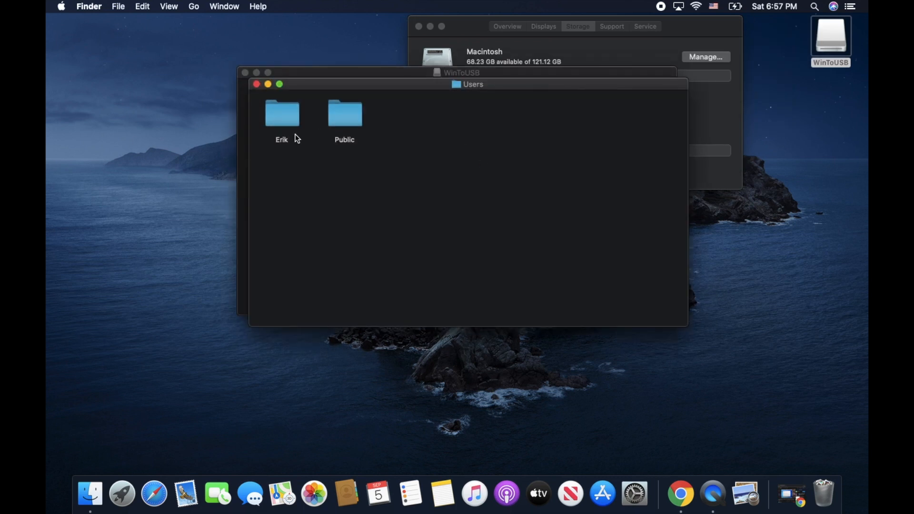
double_click(282, 113)
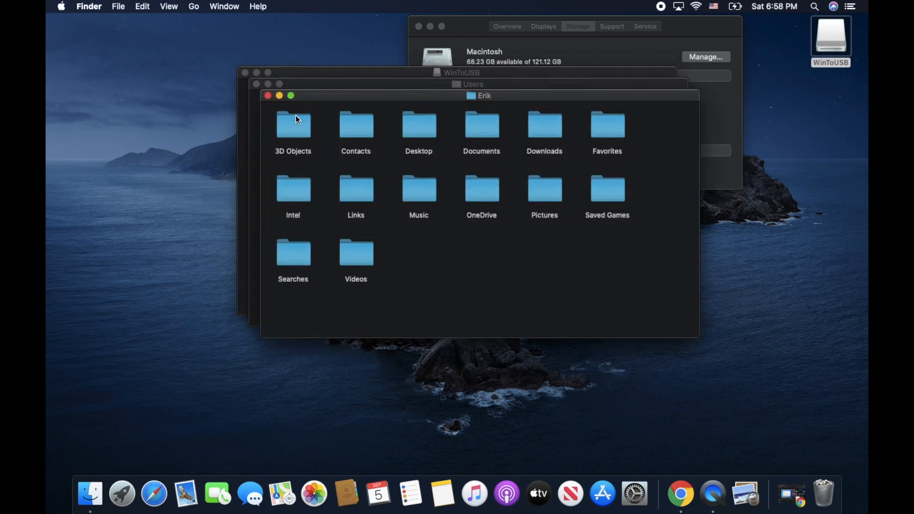
mouse_move(486, 129)
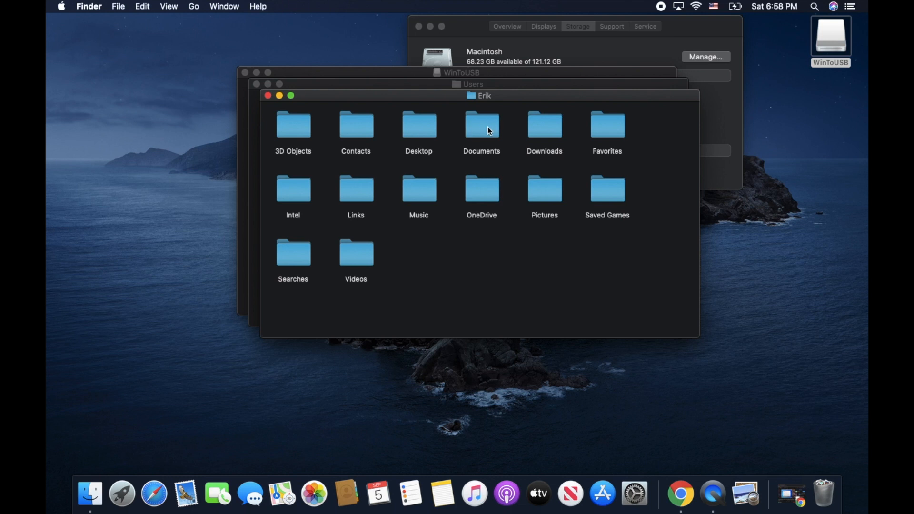
double_click(543, 125)
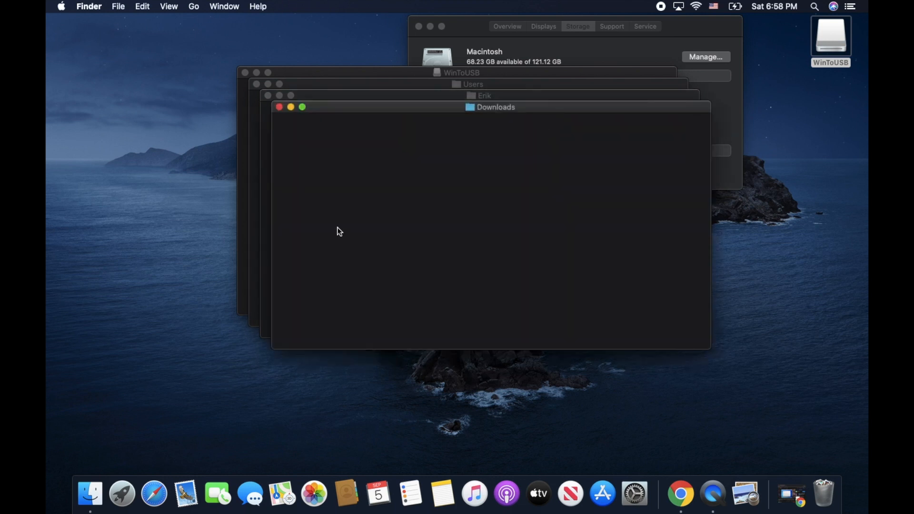
click(278, 107)
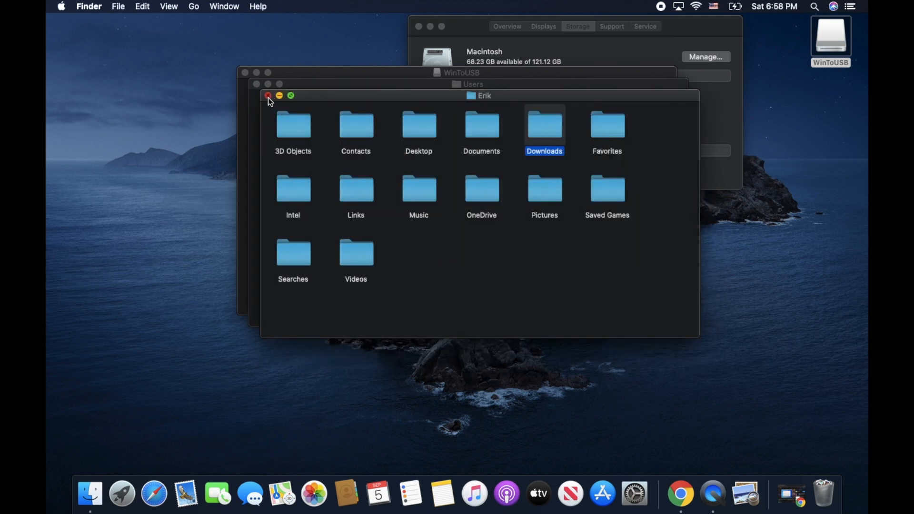
click(268, 95)
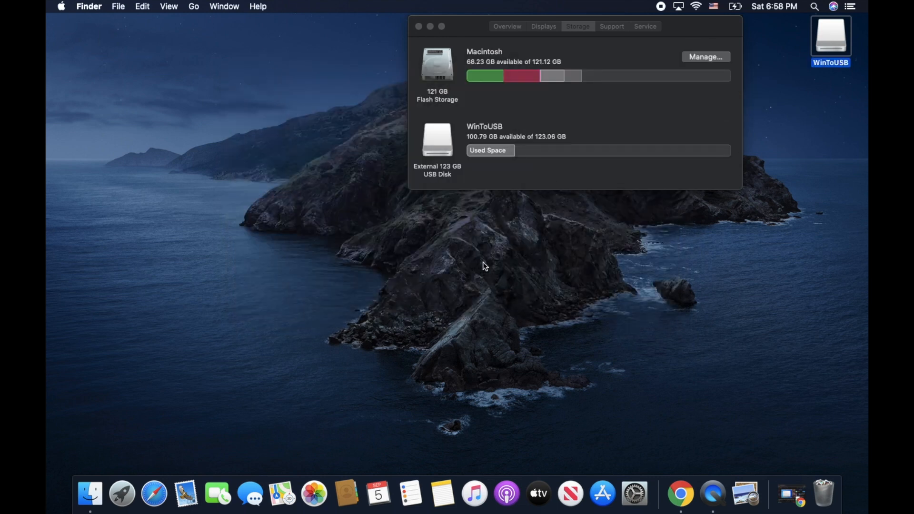
mouse_move(243, 224)
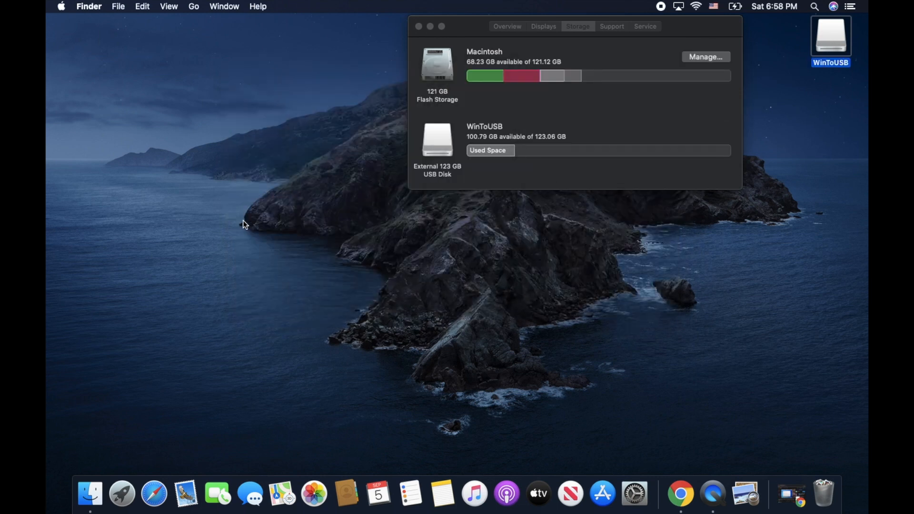
mouse_move(696, 16)
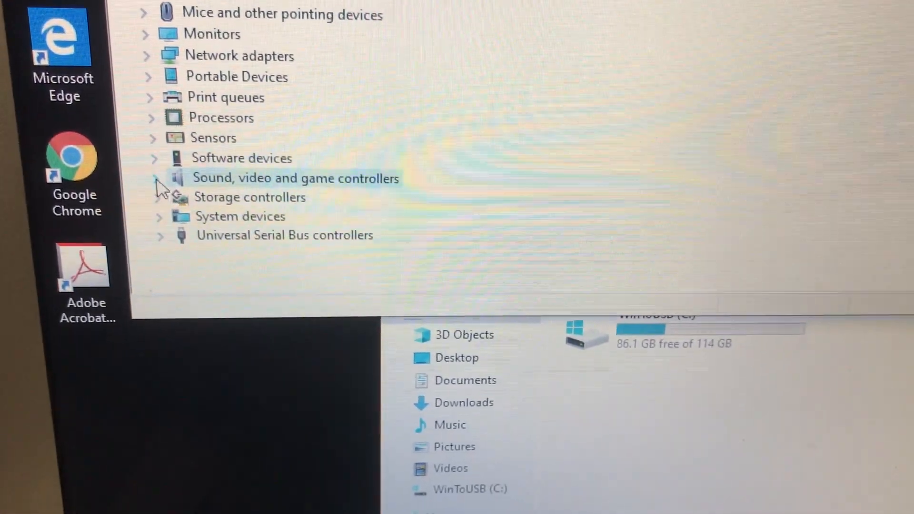
Step: Open the WinToUSB (C:) drive root listing Program Files, Users, Windows and bootmgr
click(154, 178)
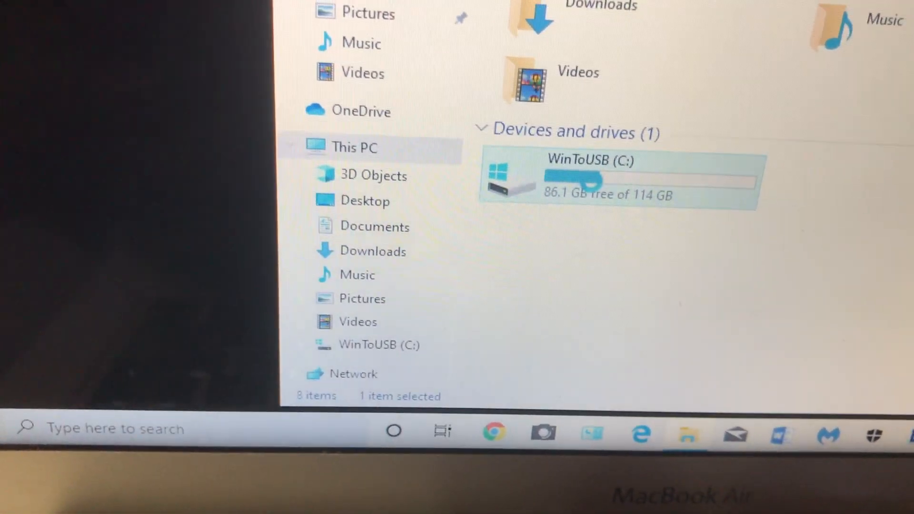
double_click(589, 175)
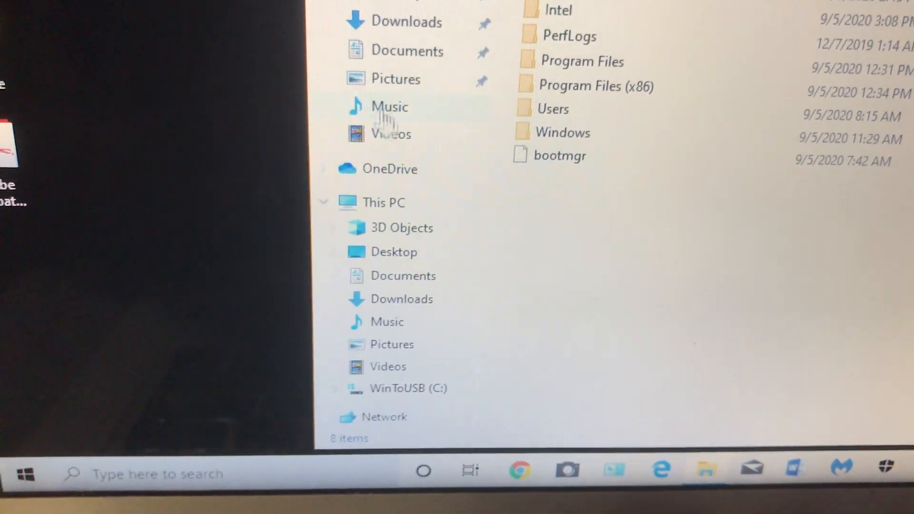